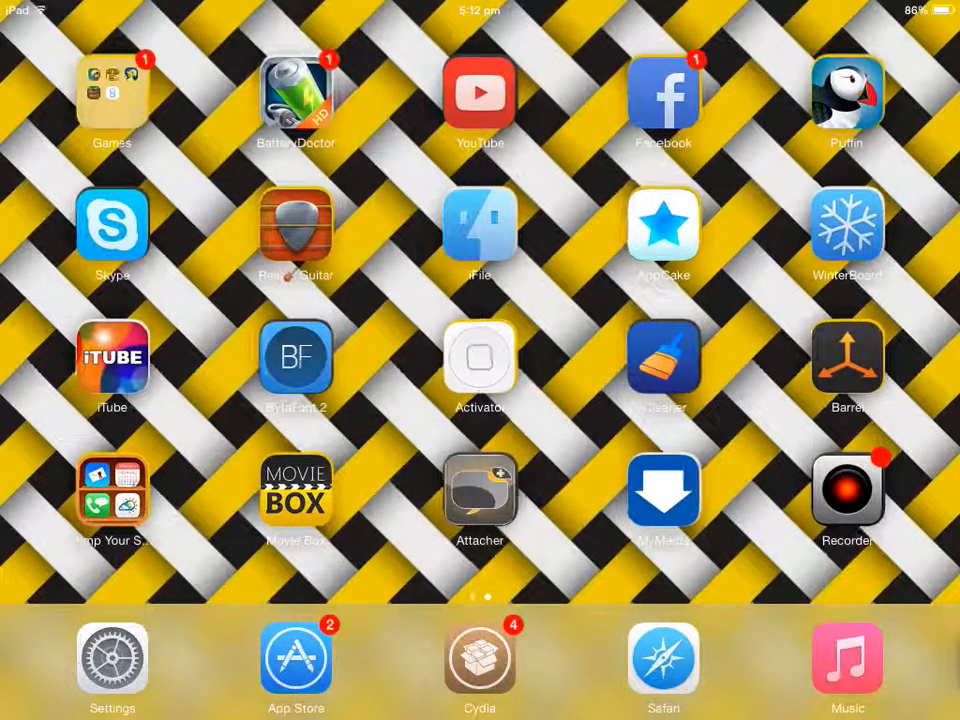
# Launch Cydia from the dock and dismiss the DisplayRecorder and Half-Installed Package alerts
pyautogui.hscroll(-3)
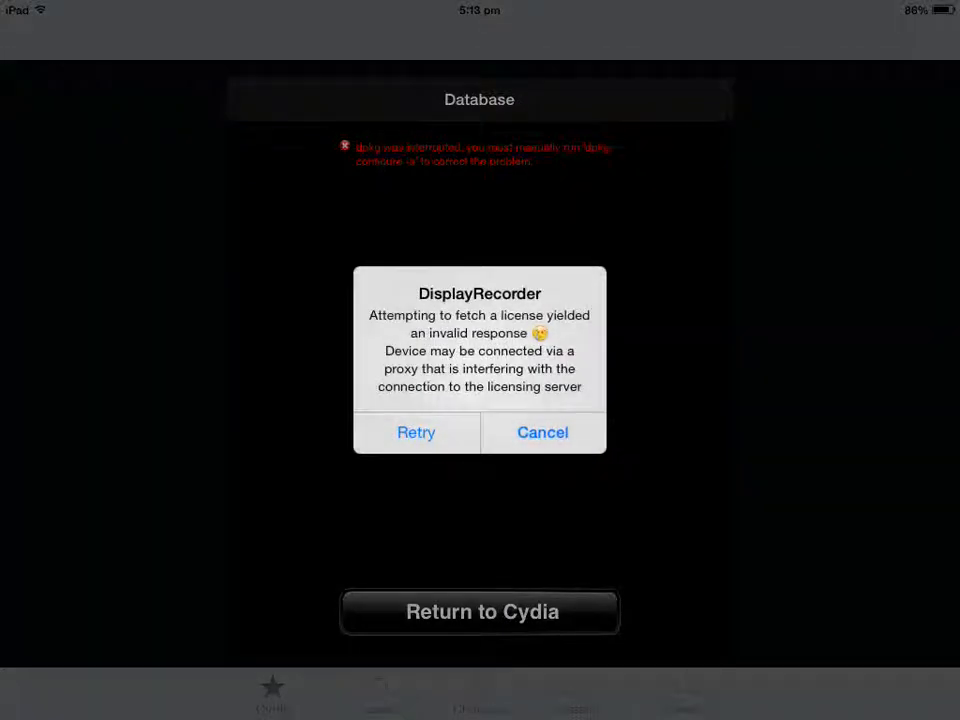
pyautogui.click(542, 432)
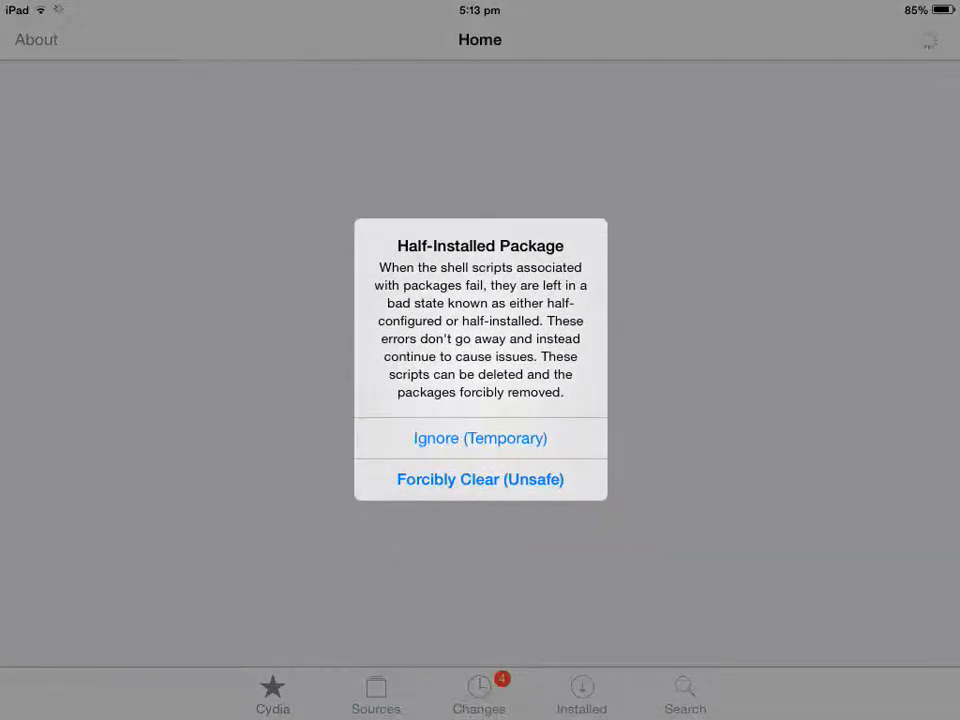
pyautogui.click(480, 438)
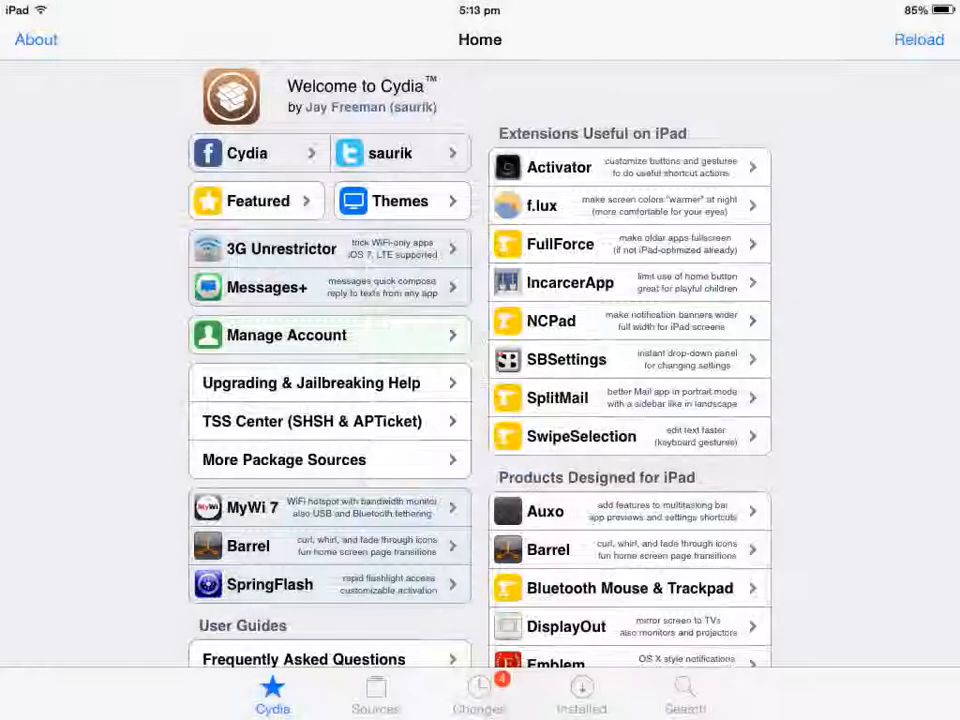
pyautogui.scroll(-3)
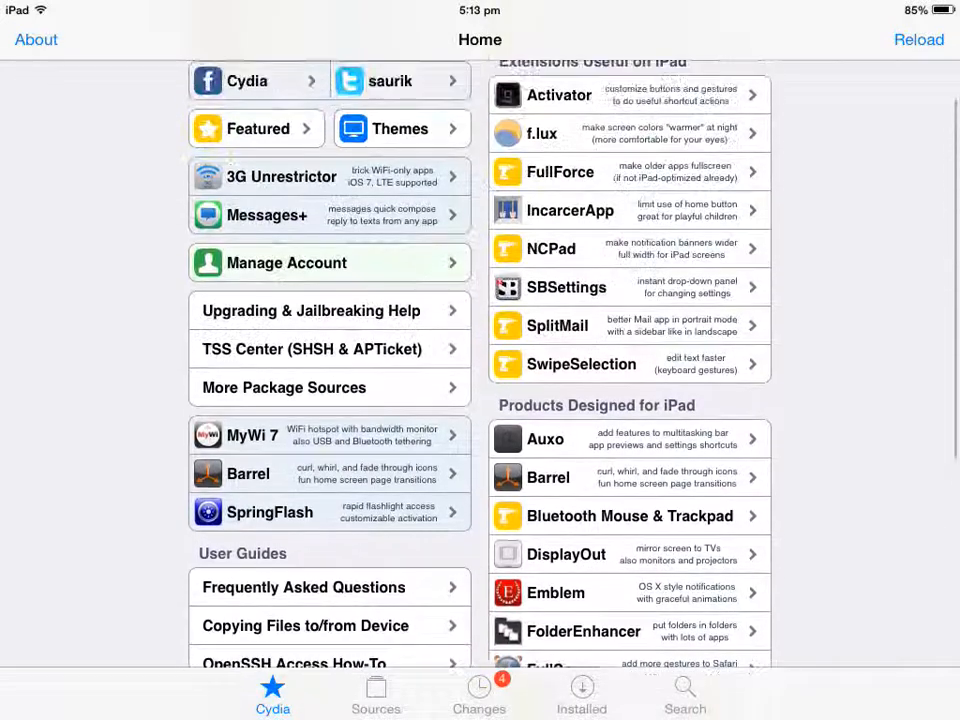
pyautogui.scroll(-3)
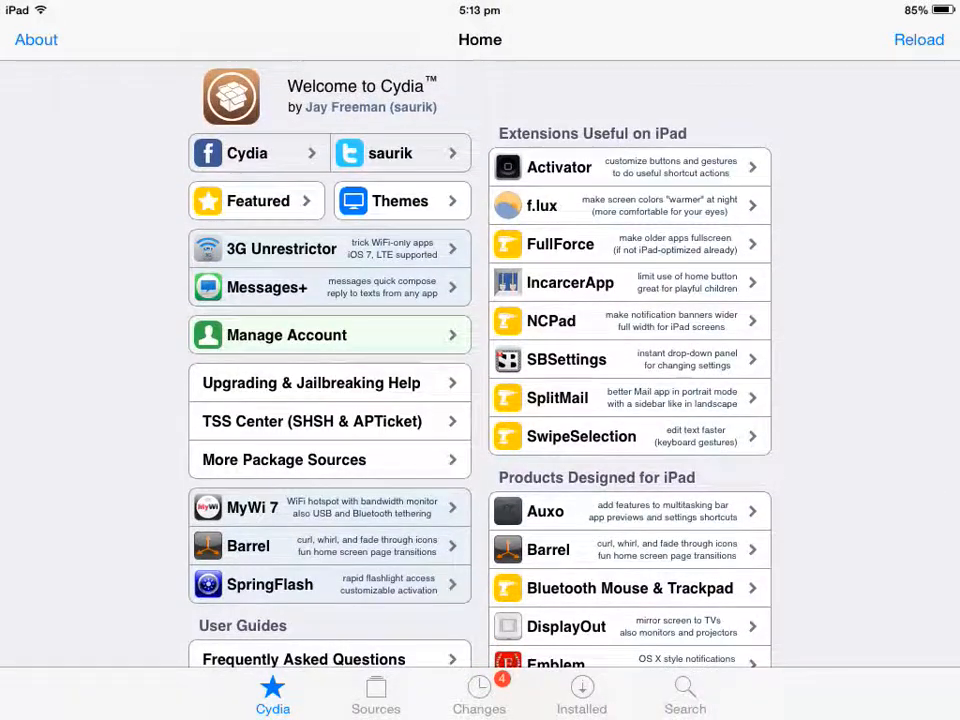
# Review the Individual Sources list from BigBoss and AppCake down to ZodTTD & MacCiti
pyautogui.click(376, 696)
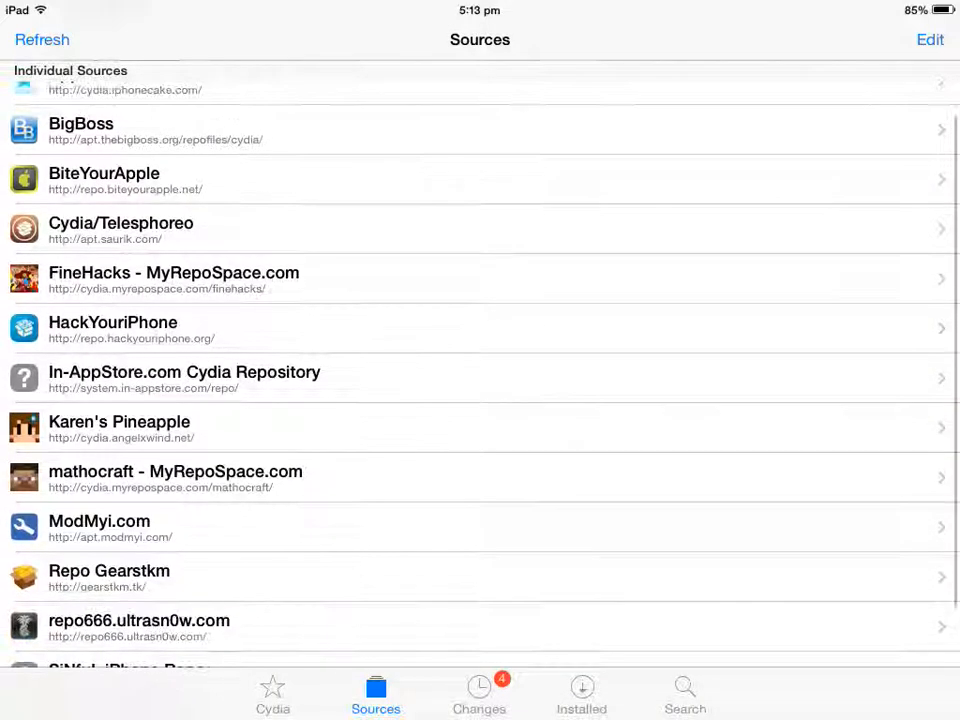
pyautogui.scroll(-3)
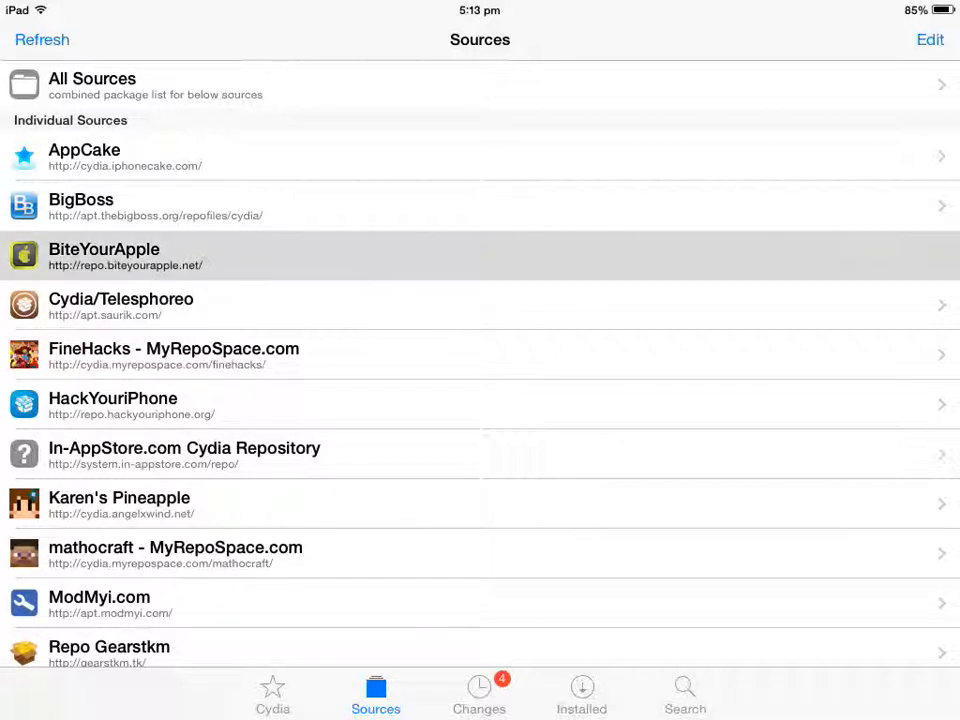
pyautogui.scroll(-3)
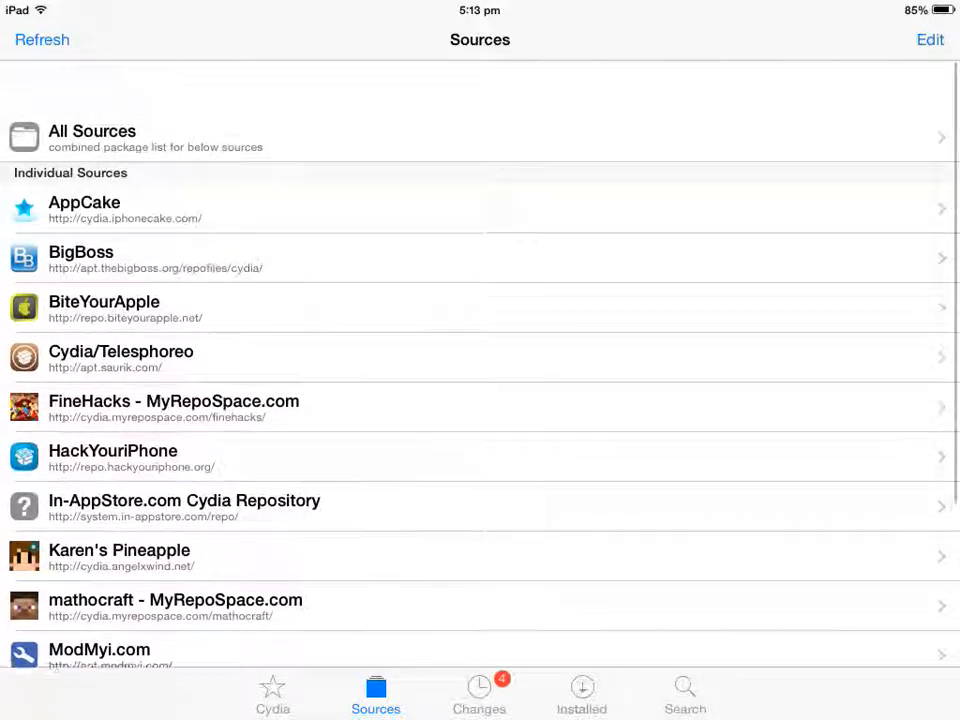
pyautogui.scroll(-3)
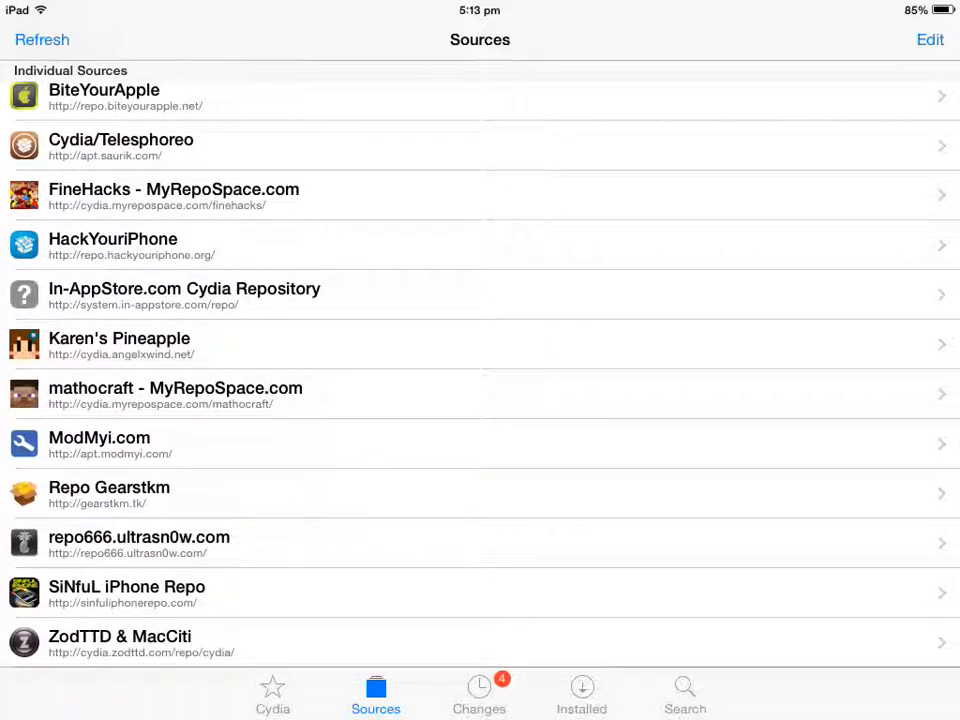
pyautogui.click(480, 592)
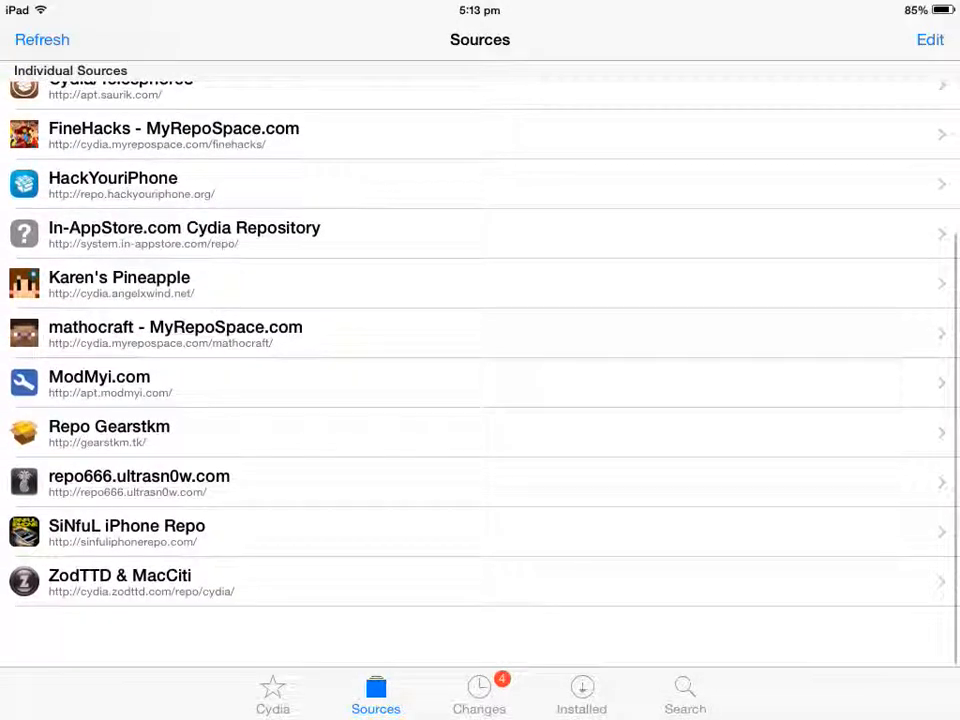
pyautogui.scroll(-3)
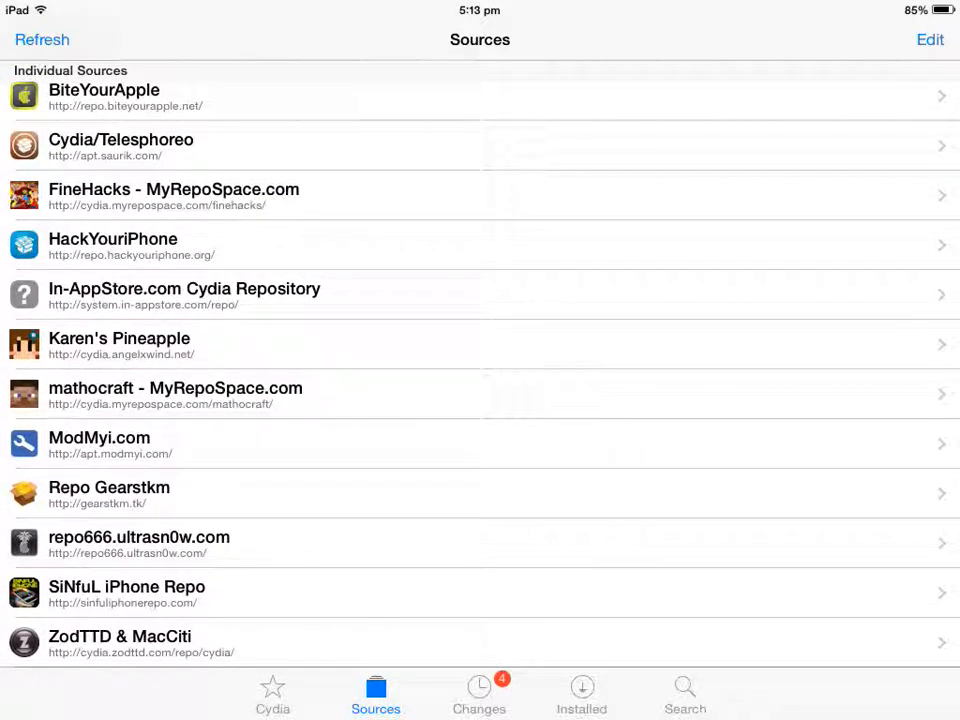
pyautogui.scroll(-3)
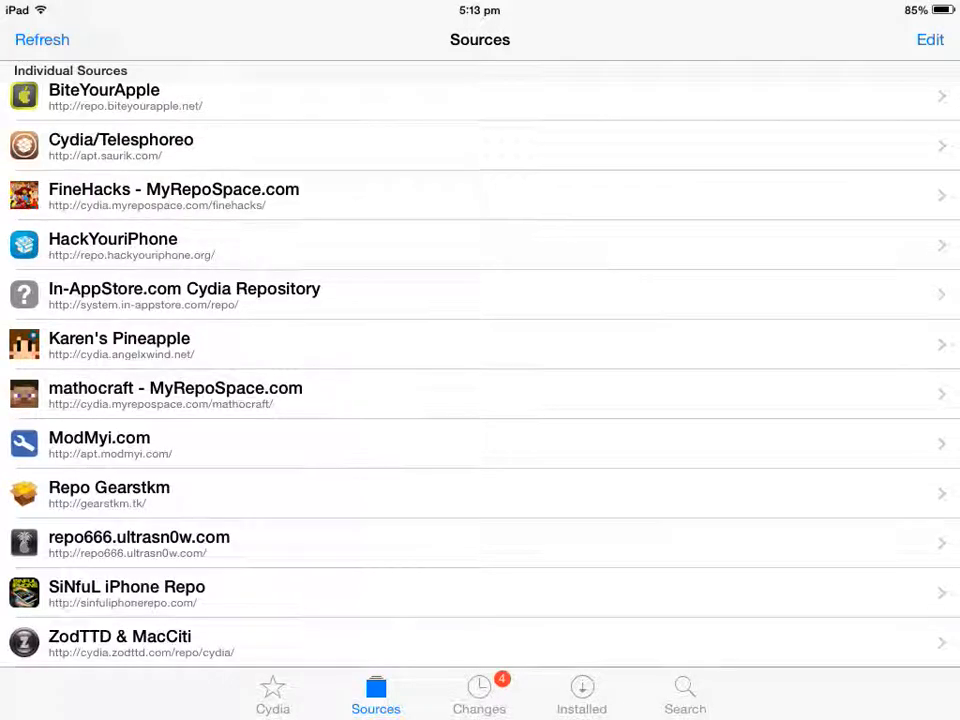
# Search the packages for 'iFile' and view the iFile result's Details page
pyautogui.click(684, 690)
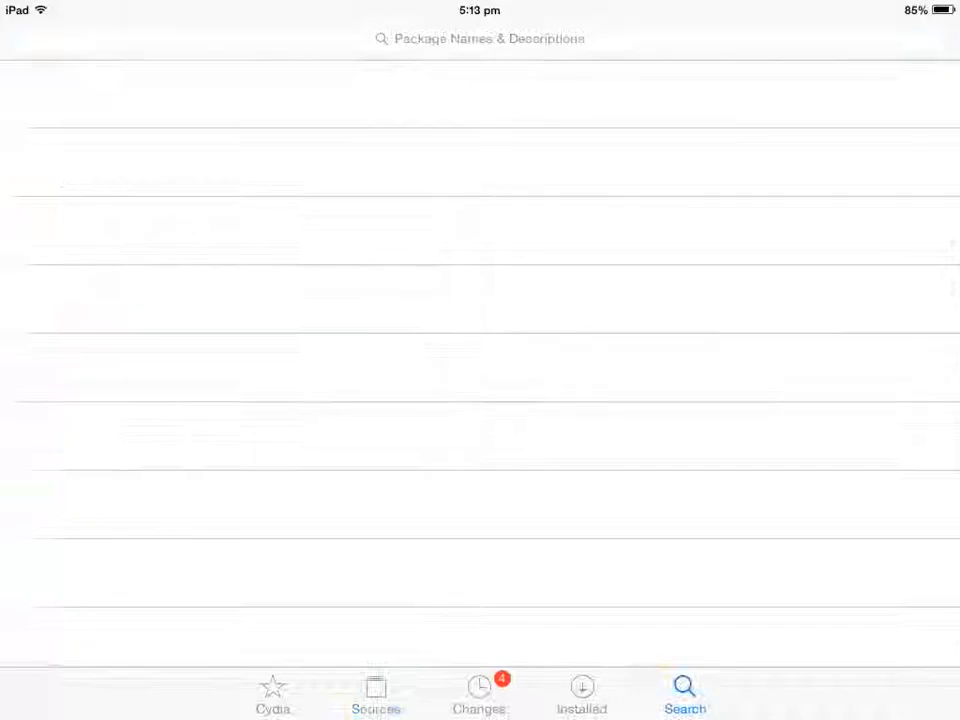
pyautogui.click(480, 38)
pyautogui.write('Ifile')
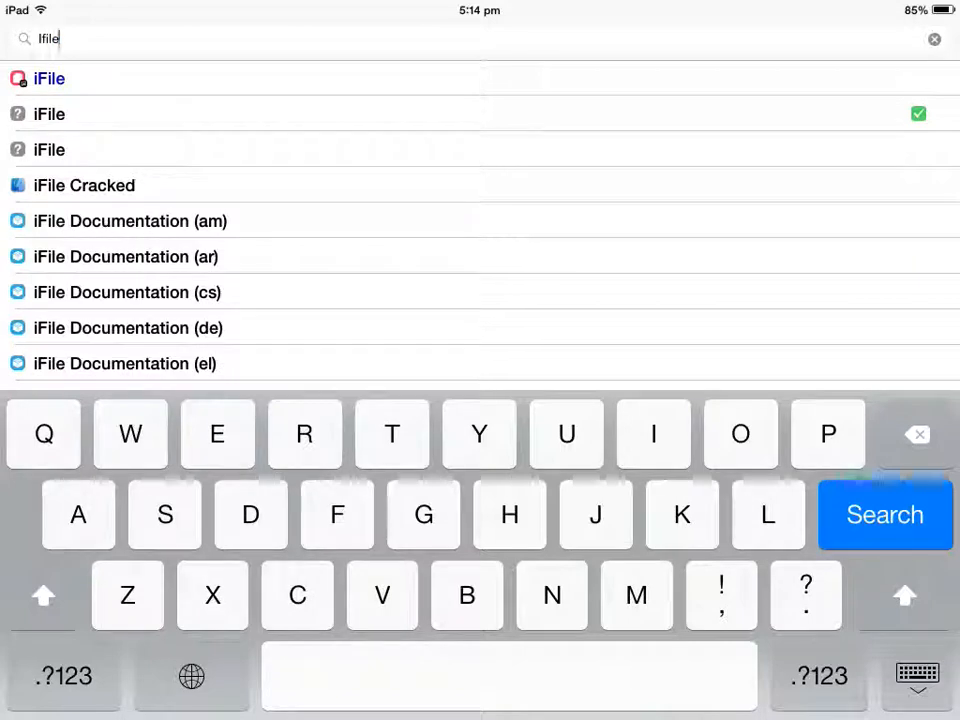
pyautogui.click(48, 78)
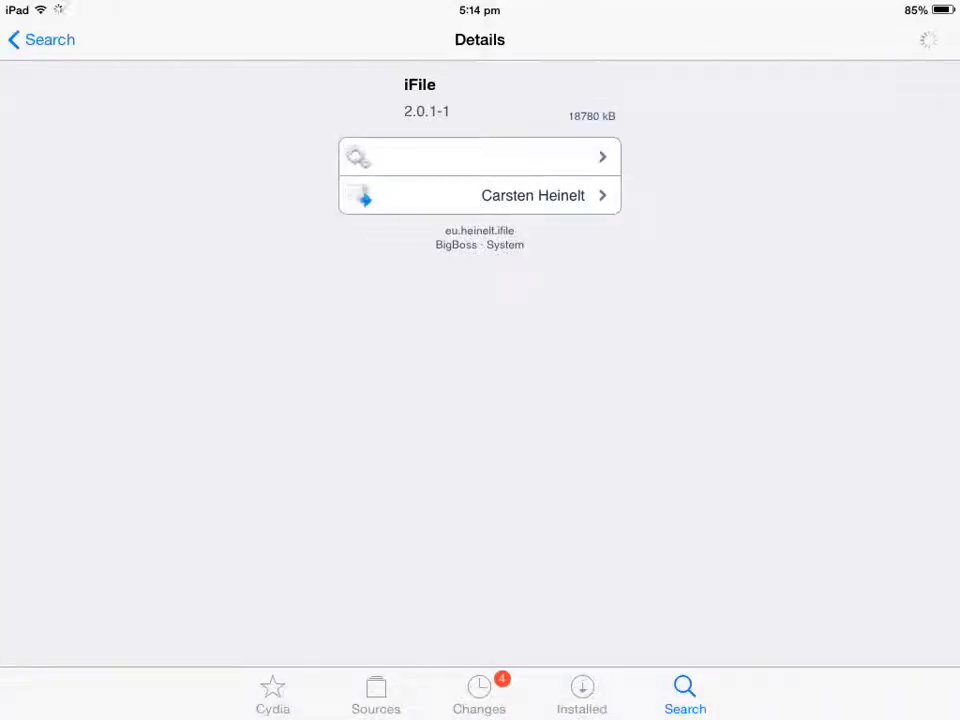
pyautogui.scroll(-3)
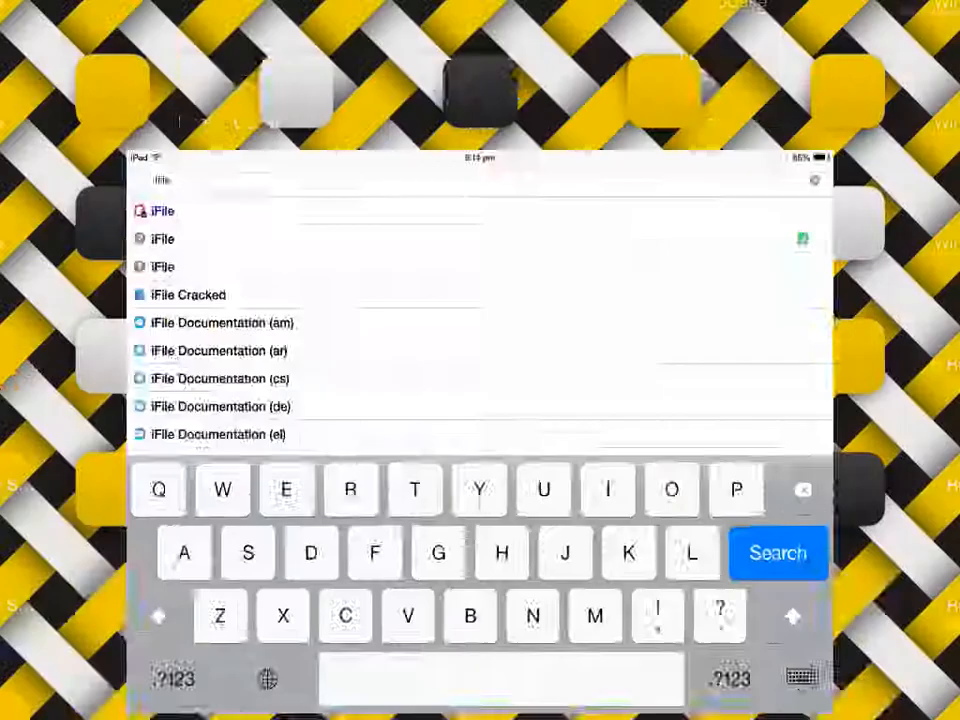
# Return to the home screen and launch iFile, landing in the Guitar.app folder
pyautogui.press('home')
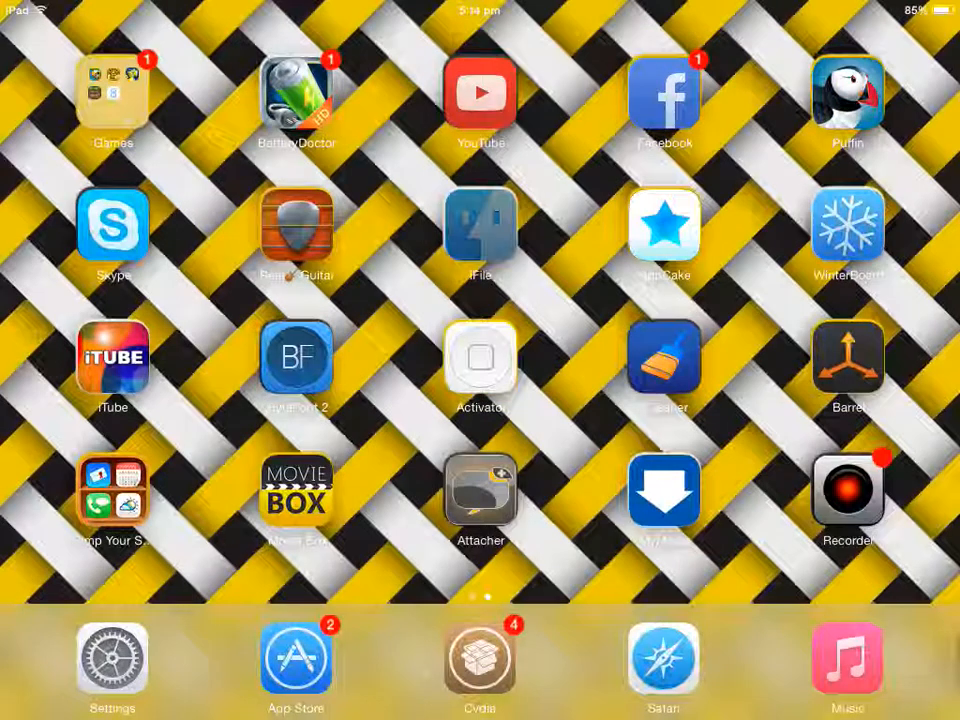
pyautogui.click(480, 236)
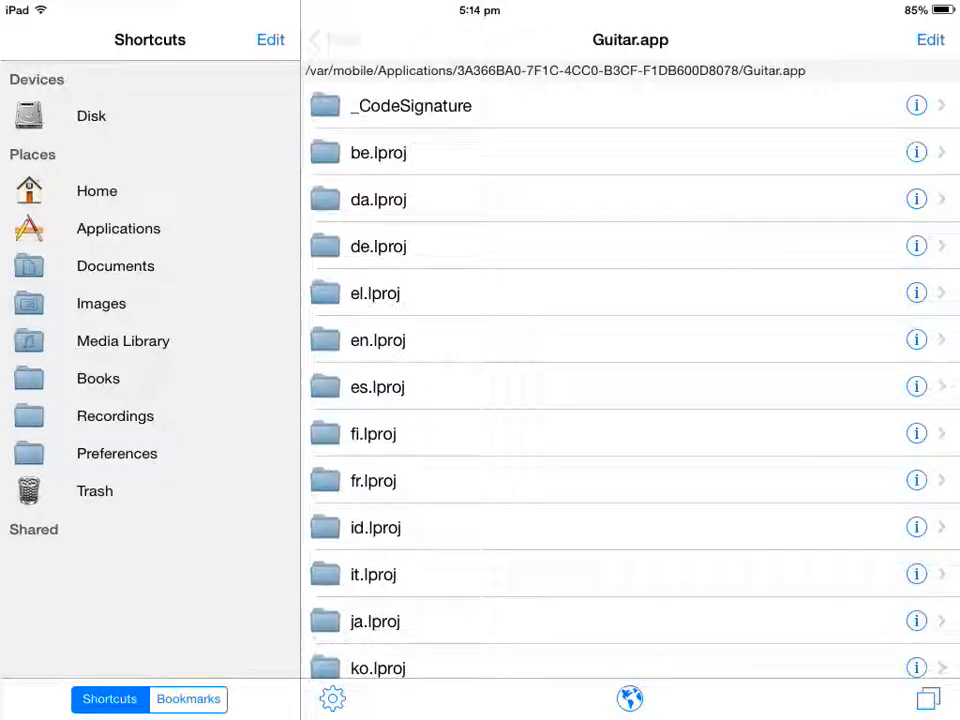
# Go up from Guitar.app, look through the DCIM photo folder and return to Applications
pyautogui.click(340, 40)
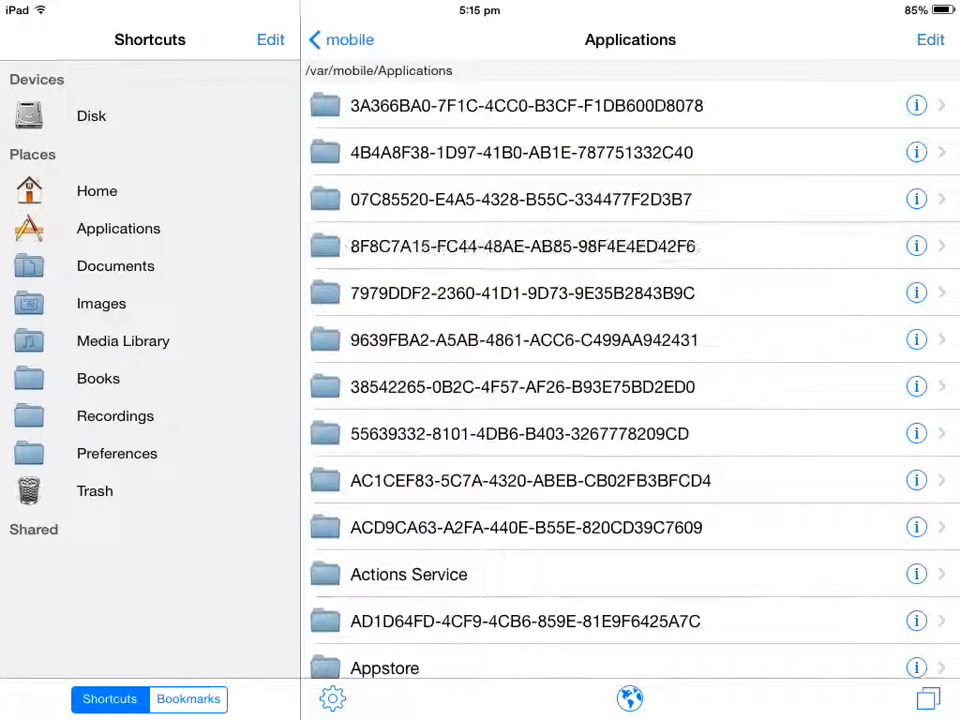
pyautogui.scroll(-3)
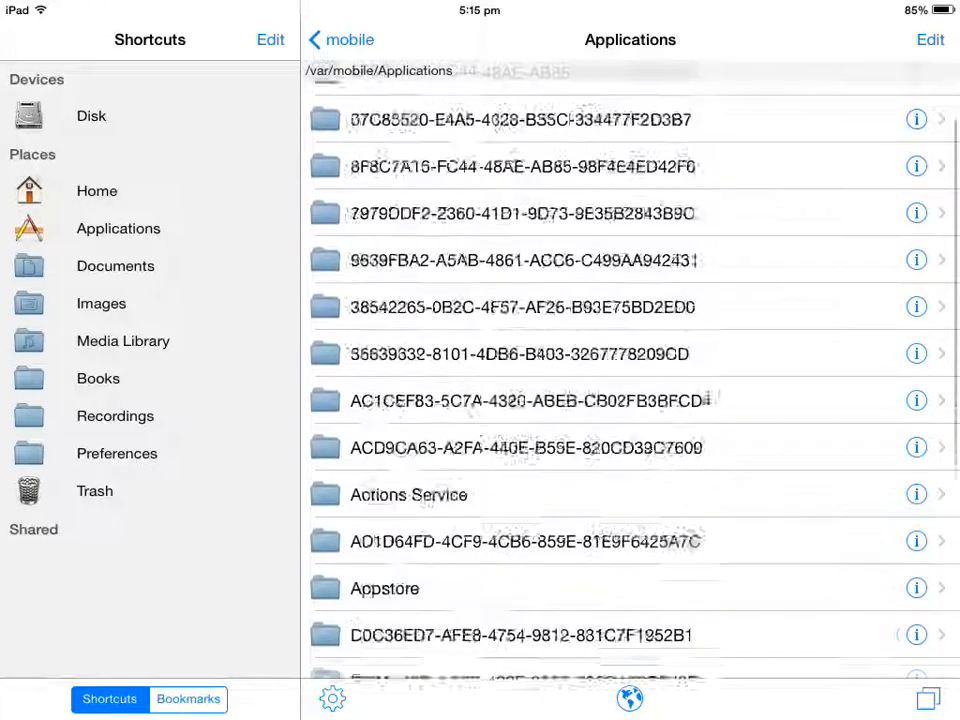
pyautogui.scroll(-3)
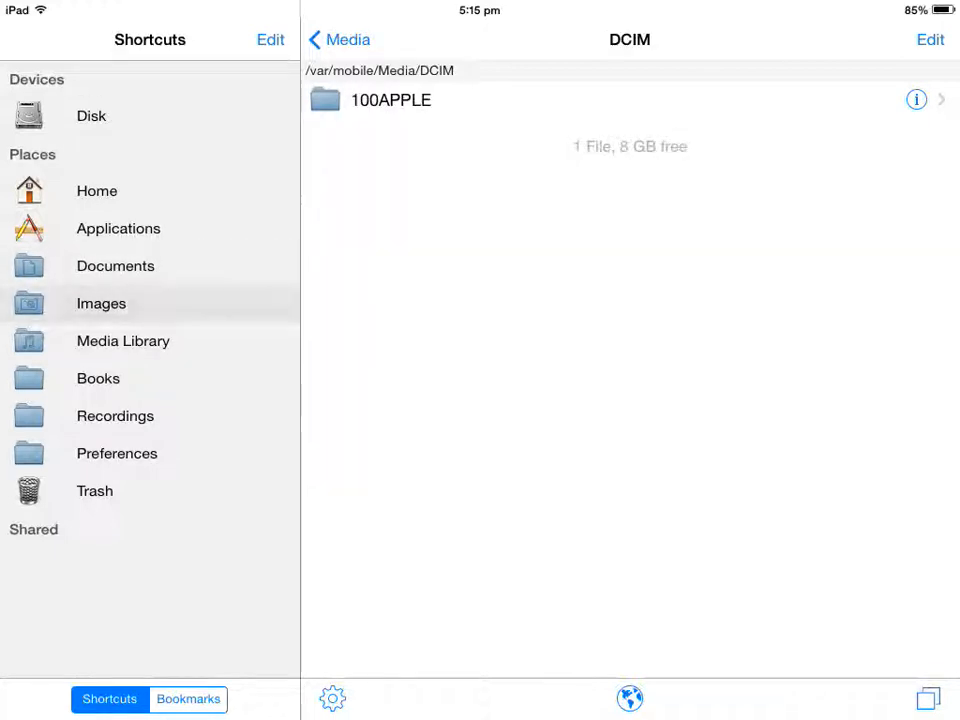
pyautogui.click(118, 228)
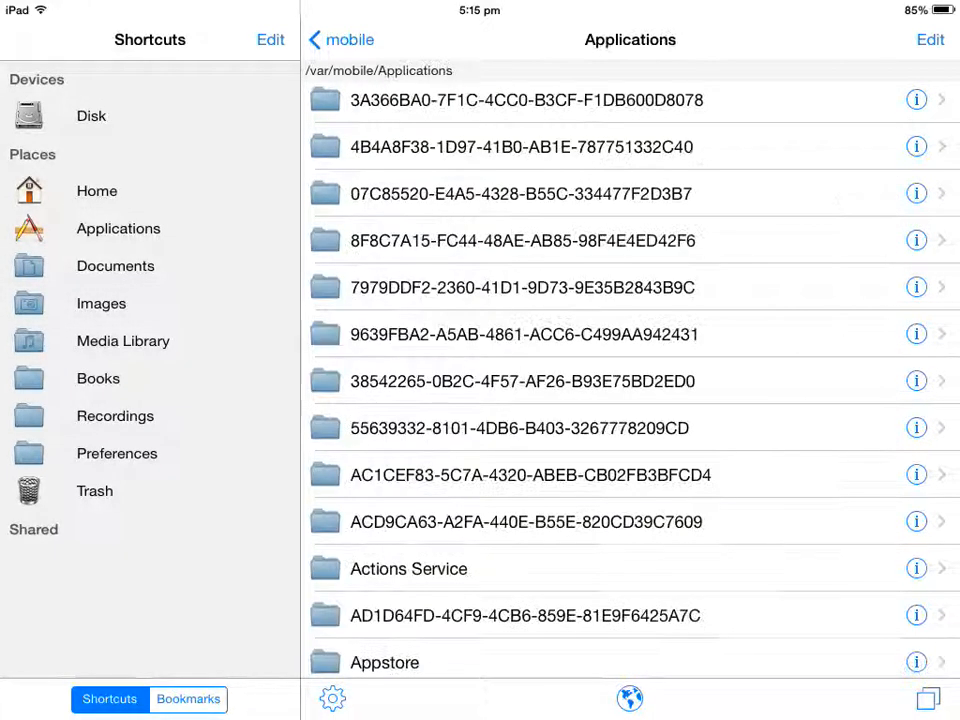
# Visit the disk root, then jump back to /var/mobile/Applications via the Shortcuts sidebar
pyautogui.click(340, 40)
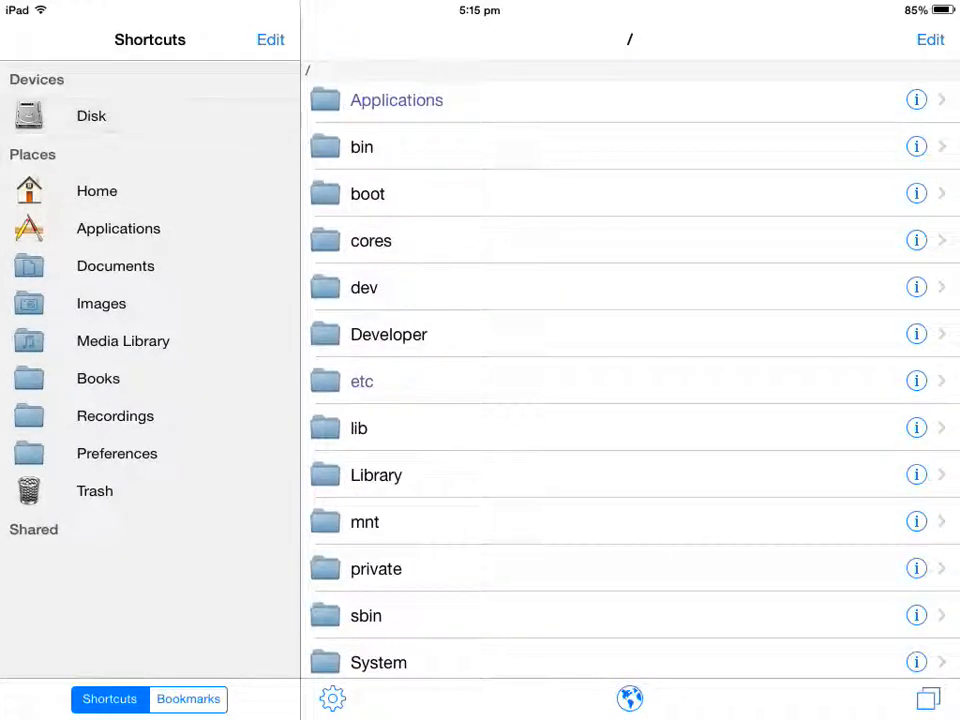
pyautogui.click(396, 100)
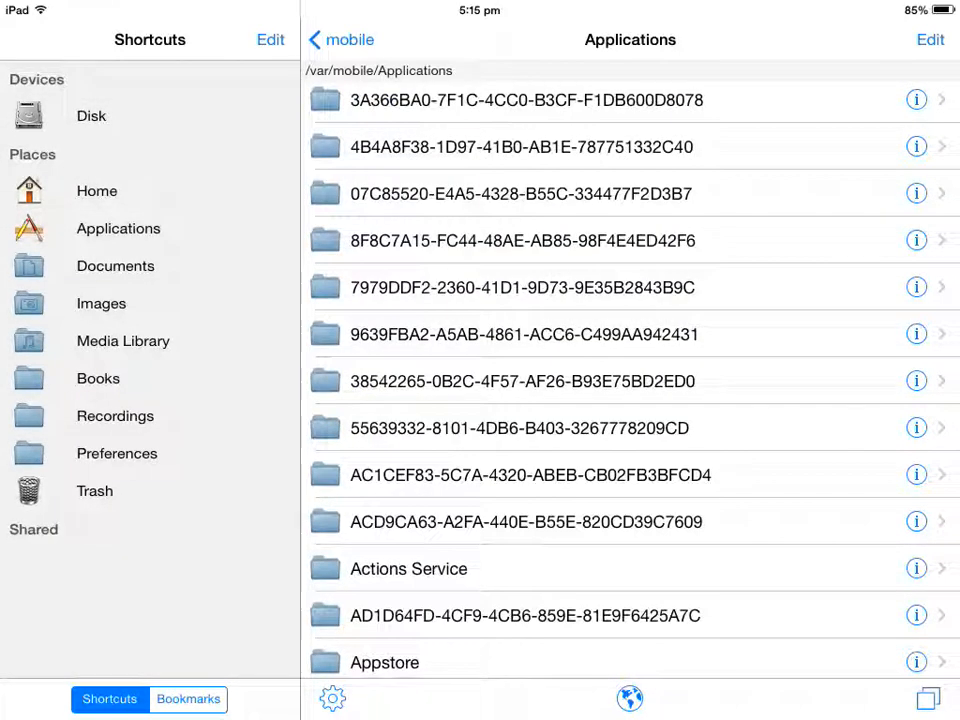